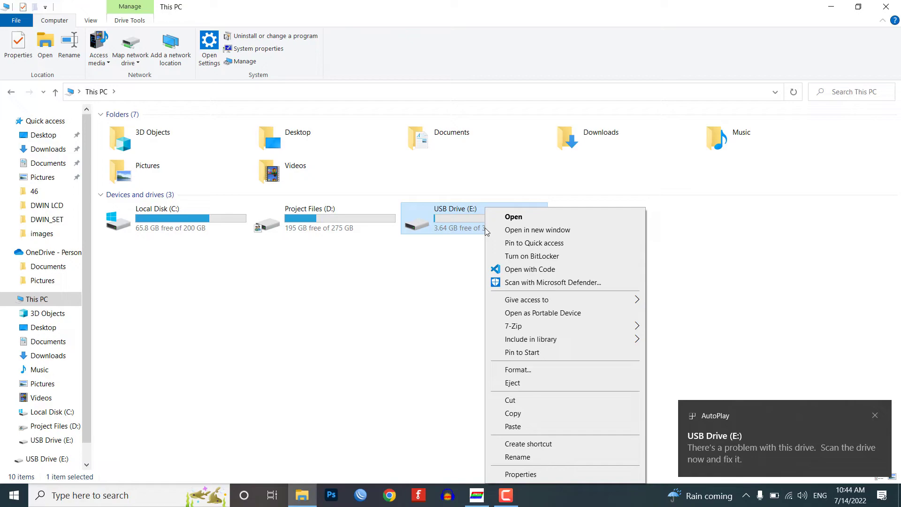
Fully format USB Drive (E:) as FAT32 with Quick Format unchecked, until Format Complete appears
click(518, 369)
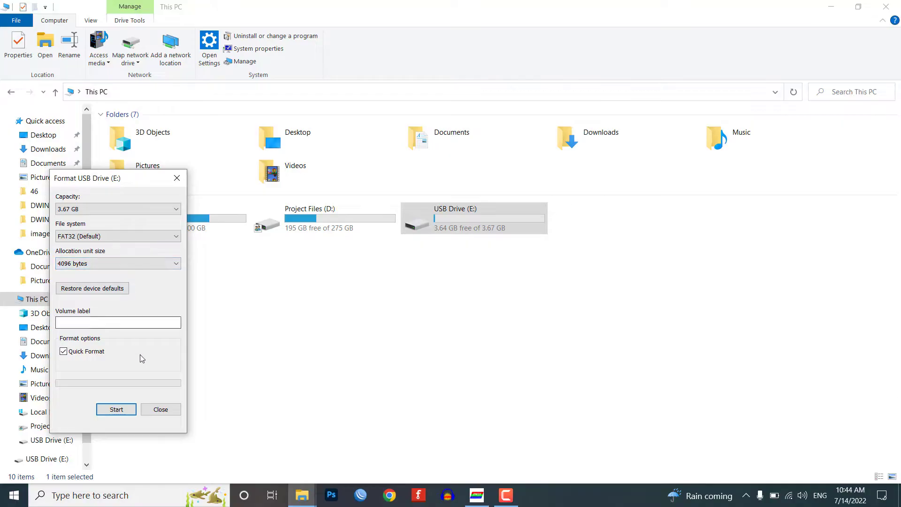
click(63, 351)
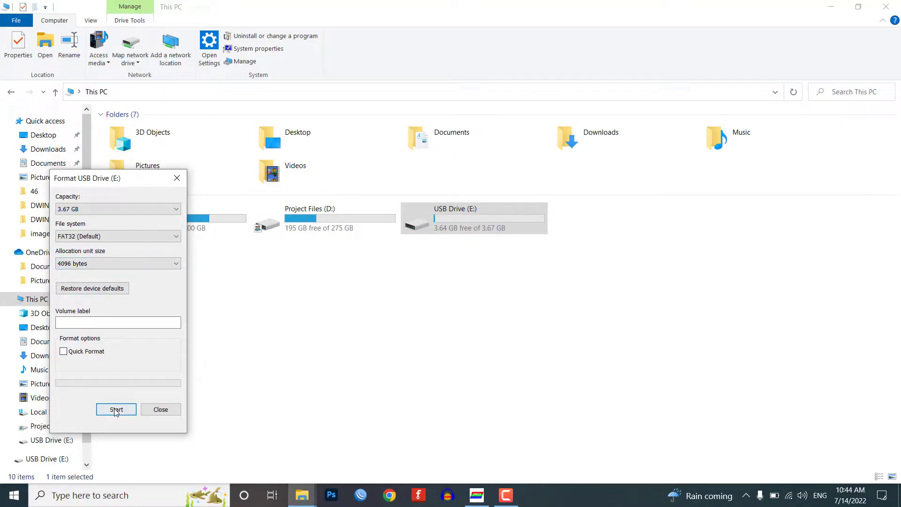
click(115, 410)
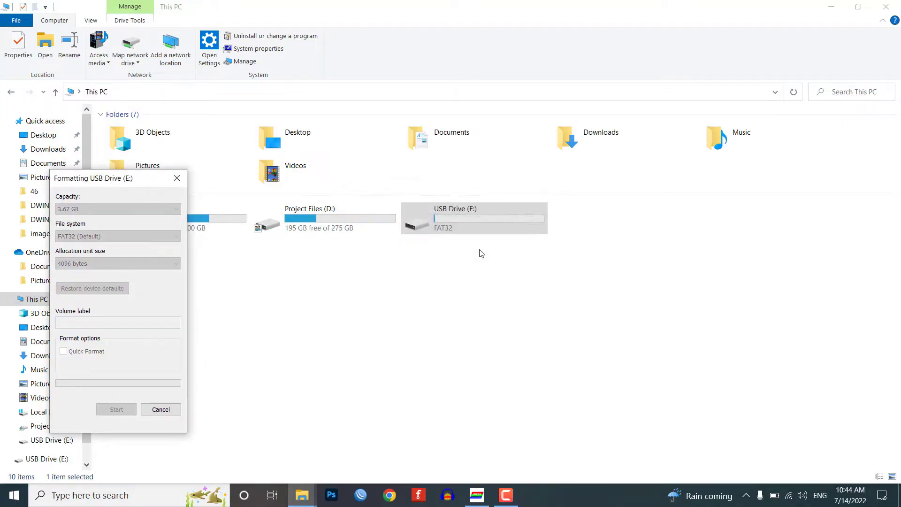
click(117, 410)
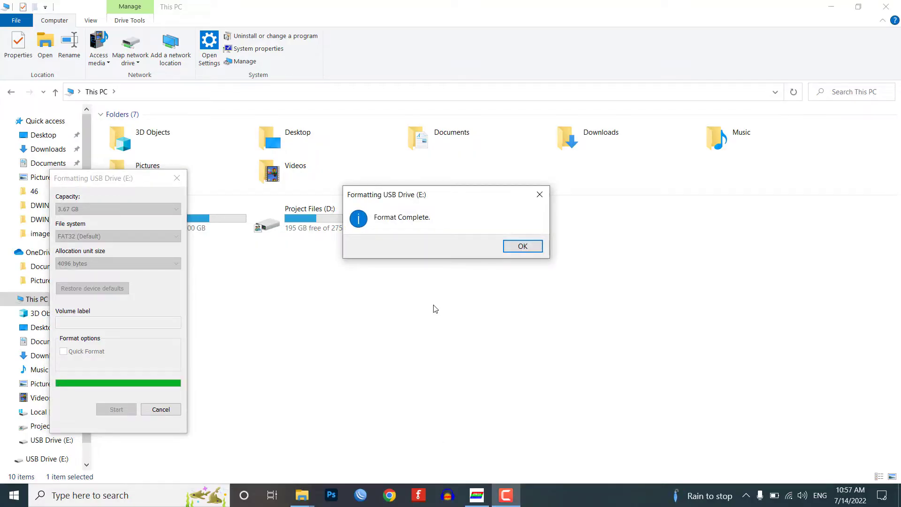
mouse_move(522, 246)
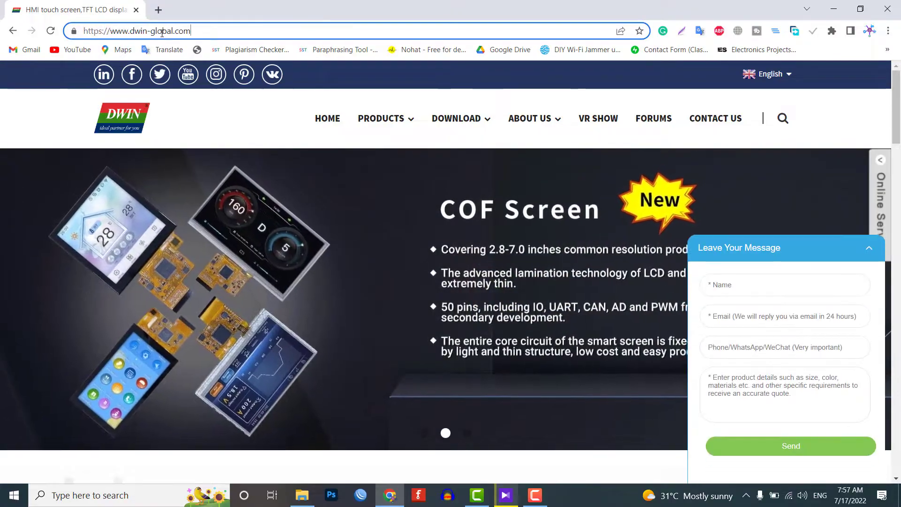
Navigate dwin-global.com to the Tool downloads page and pick the XR21X141X Driver entry
click(868, 248)
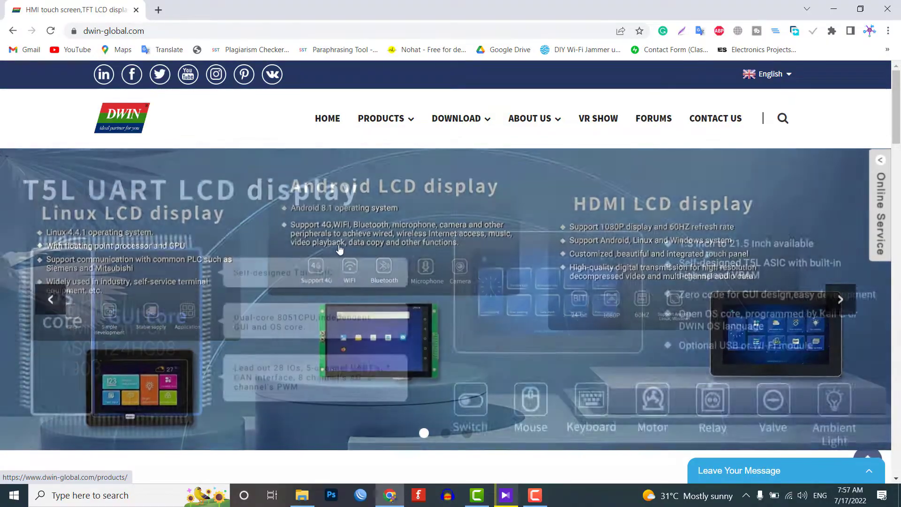
scroll(down, 3)
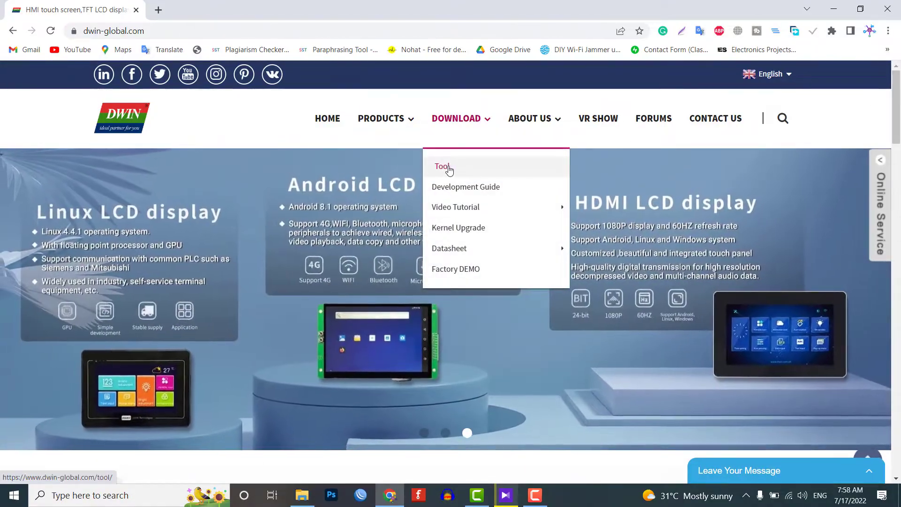
click(441, 166)
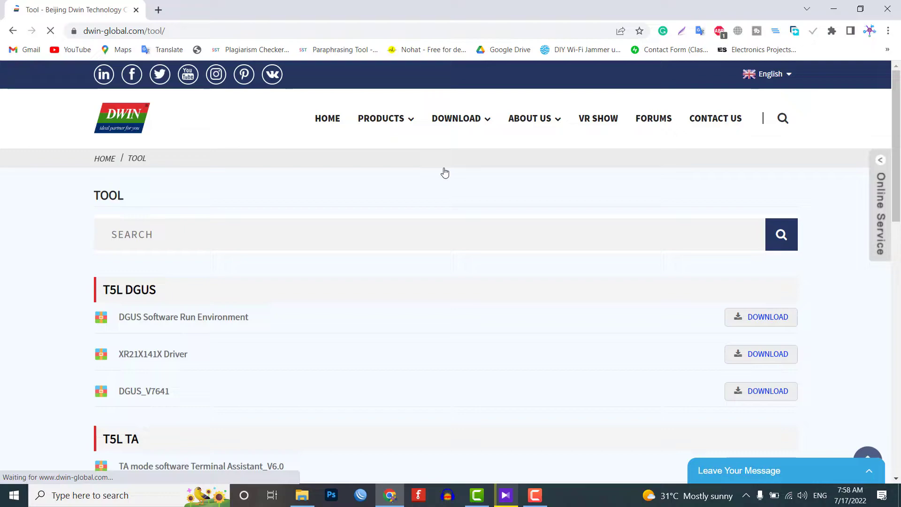
scroll(down, 3)
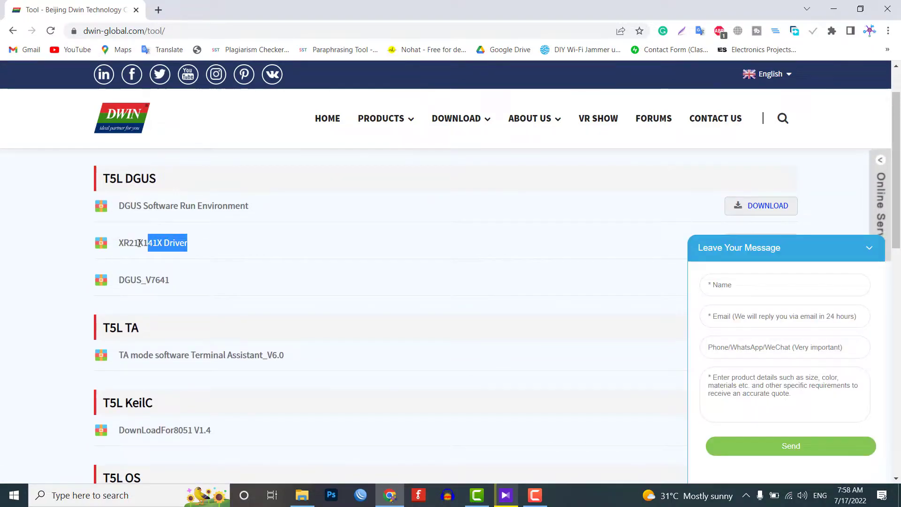
double_click(152, 242)
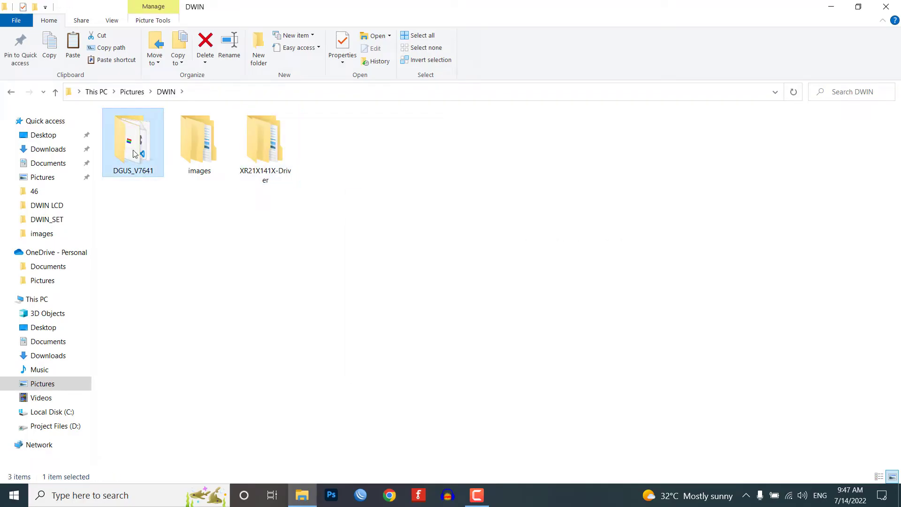
Start the DGUS_V7.641 program from inside the DGUS_V7641 folder
double_click(132, 138)
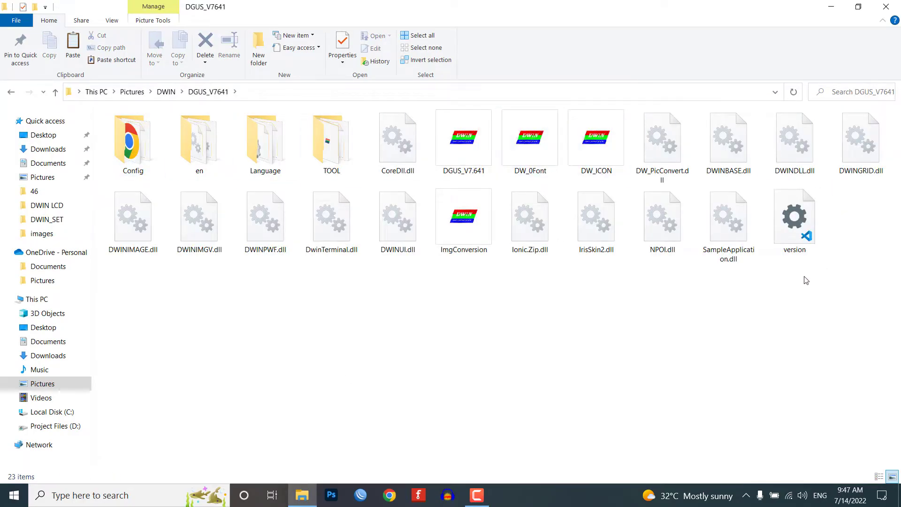
mouse_move(567, 160)
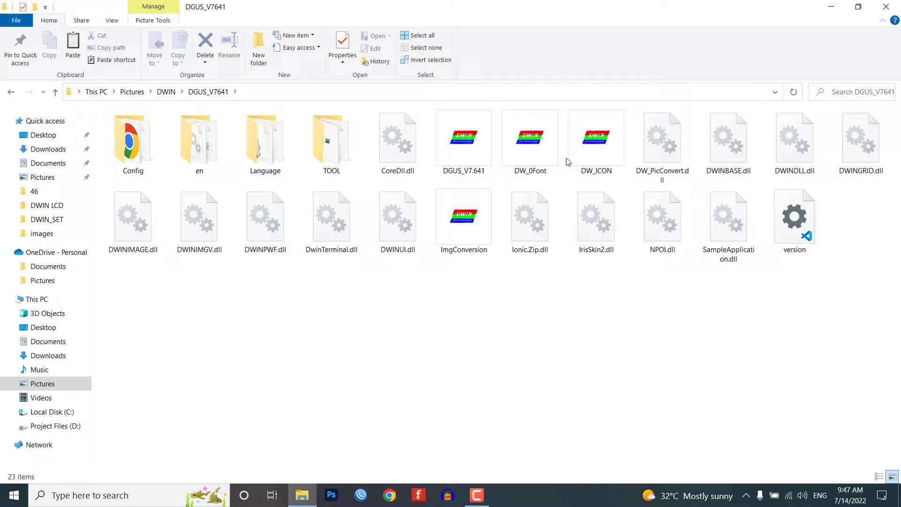
mouse_move(462, 218)
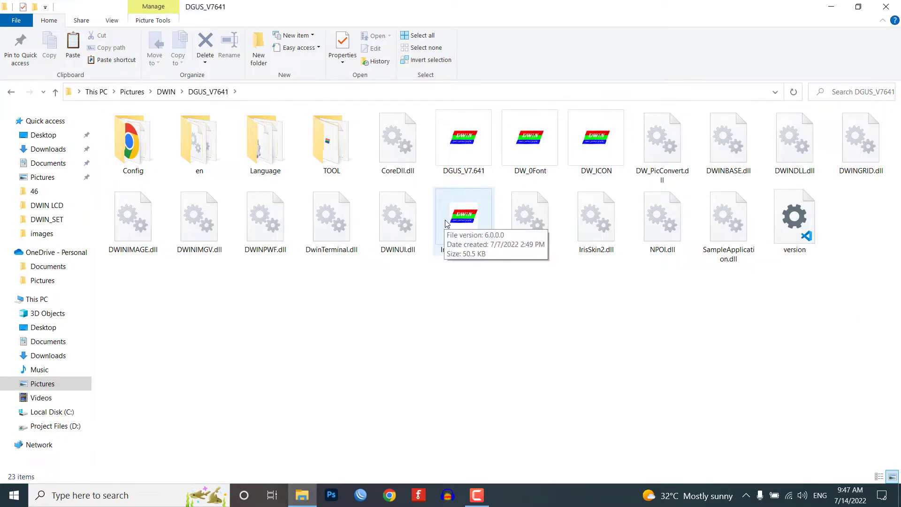
click(463, 138)
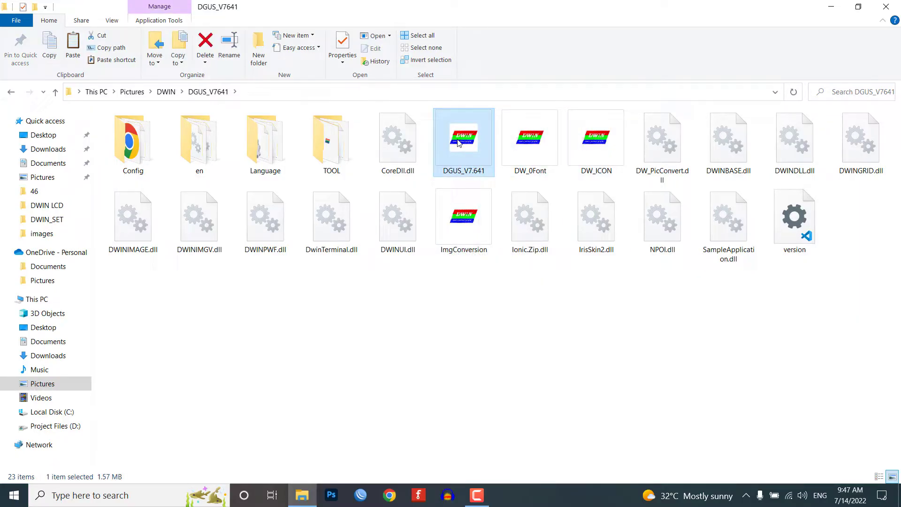
double_click(463, 138)
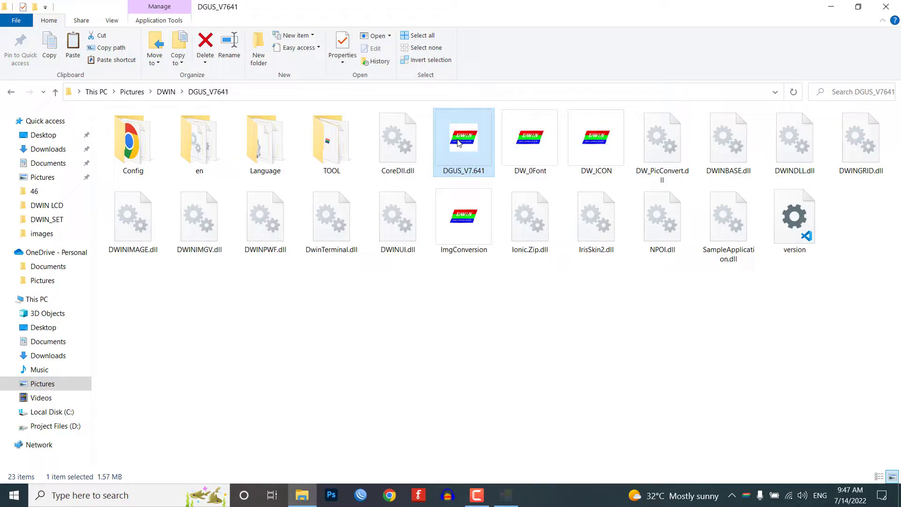
double_click(463, 136)
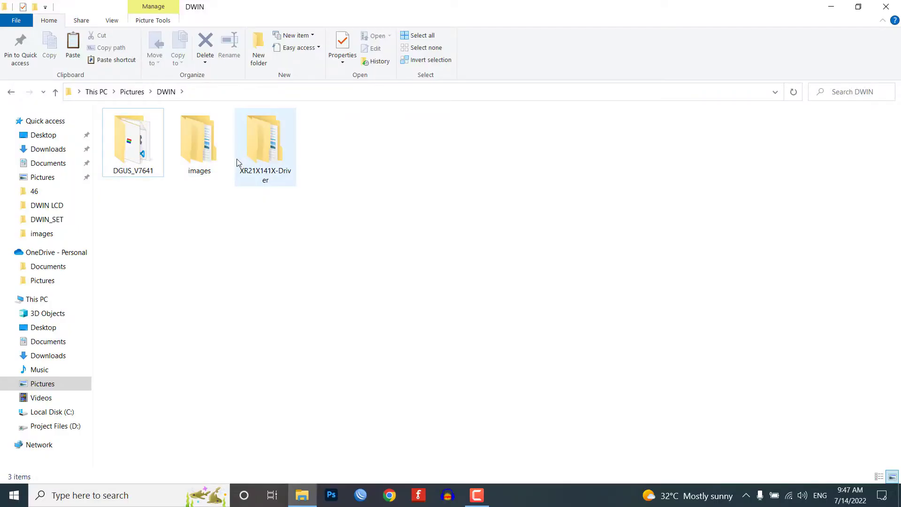
Run XRUSB1_ver2250_installer from the XR21X141X-Driver Windows folder
double_click(265, 132)
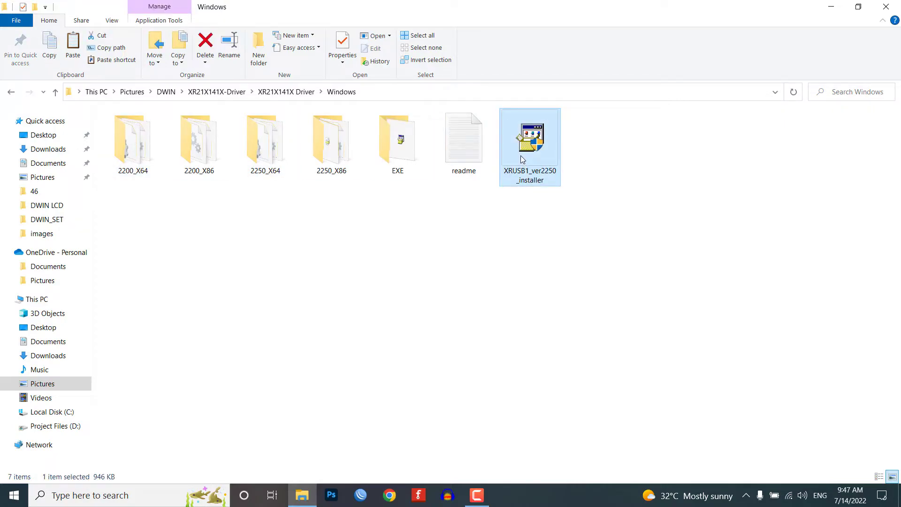
double_click(529, 136)
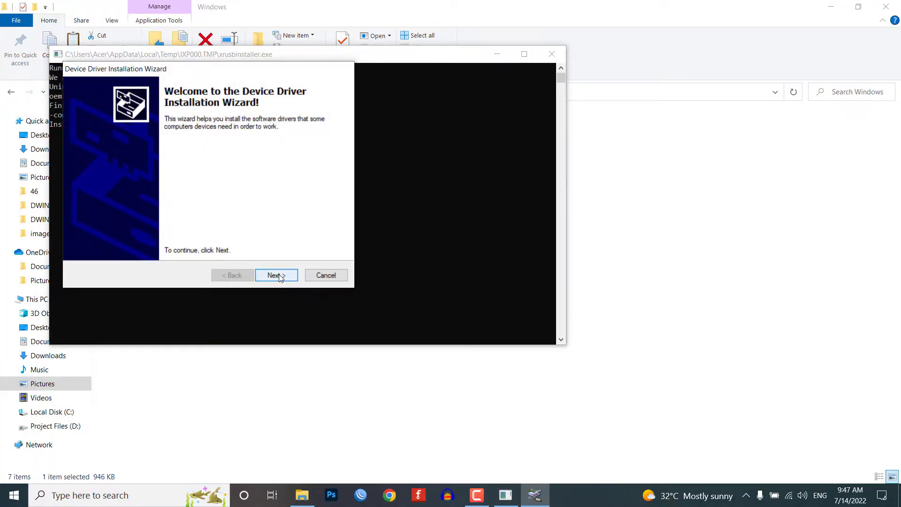
Continue past the Device Driver Installation Wizard welcome page with Next
click(276, 275)
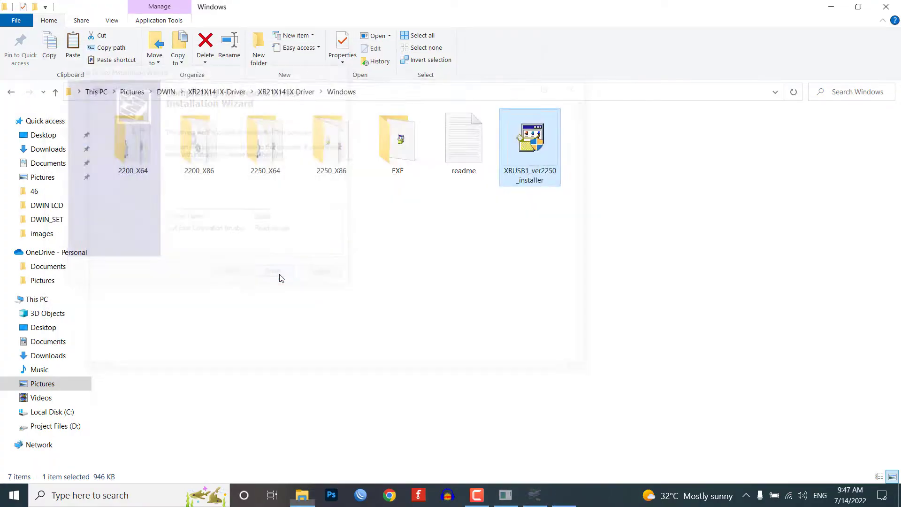